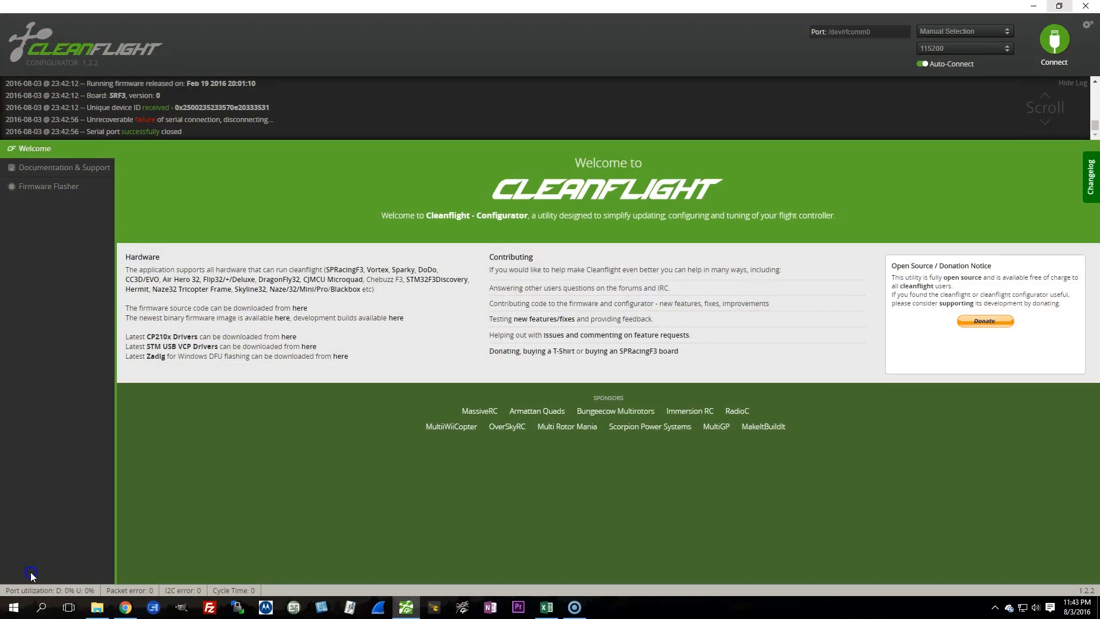
Step: Connect to the board, run 'version' in the CLI confirming 1.12.0, then switch to Configuration
{"action": "left_click", "coordinate": [1053, 41]}
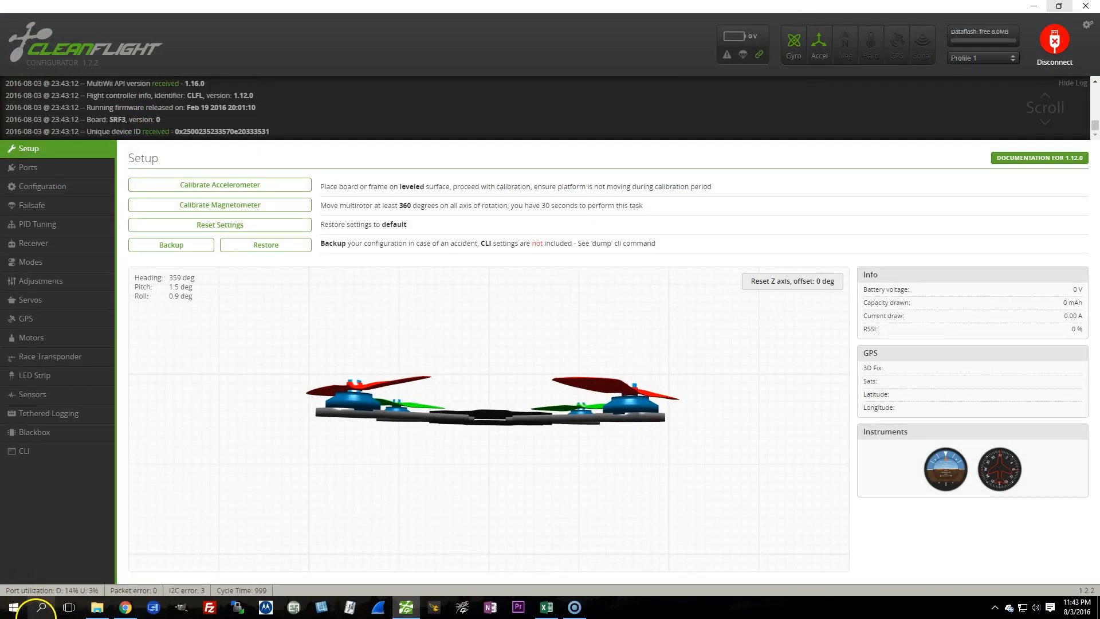
{"action": "left_click", "coordinate": [25, 450]}
{"action": "type", "text": "version"}
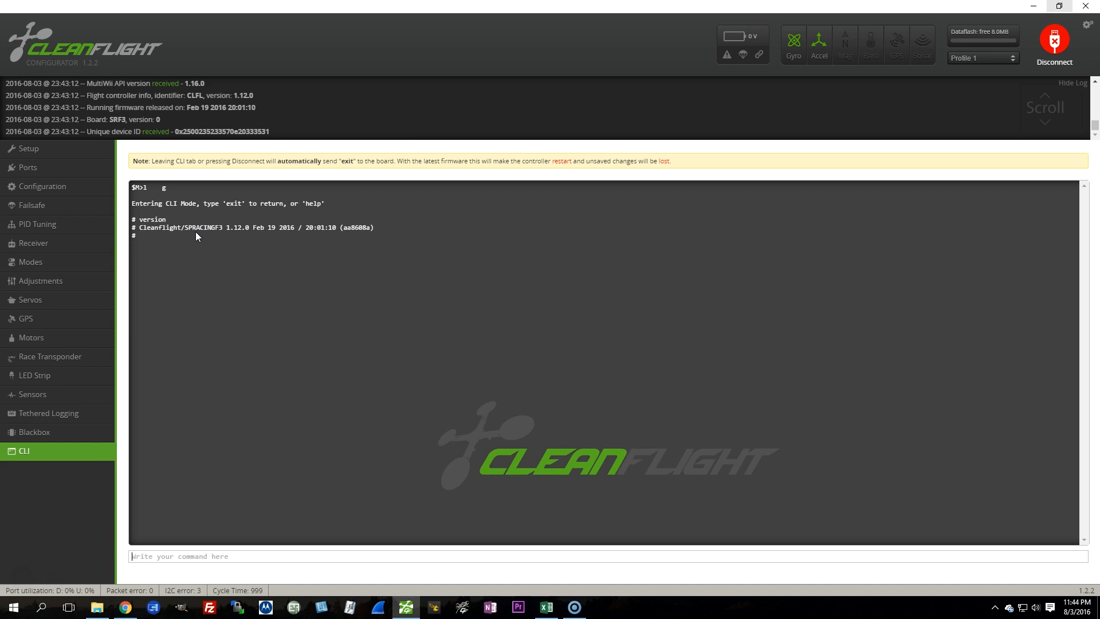
{"action": "left_click", "coordinate": [43, 186]}
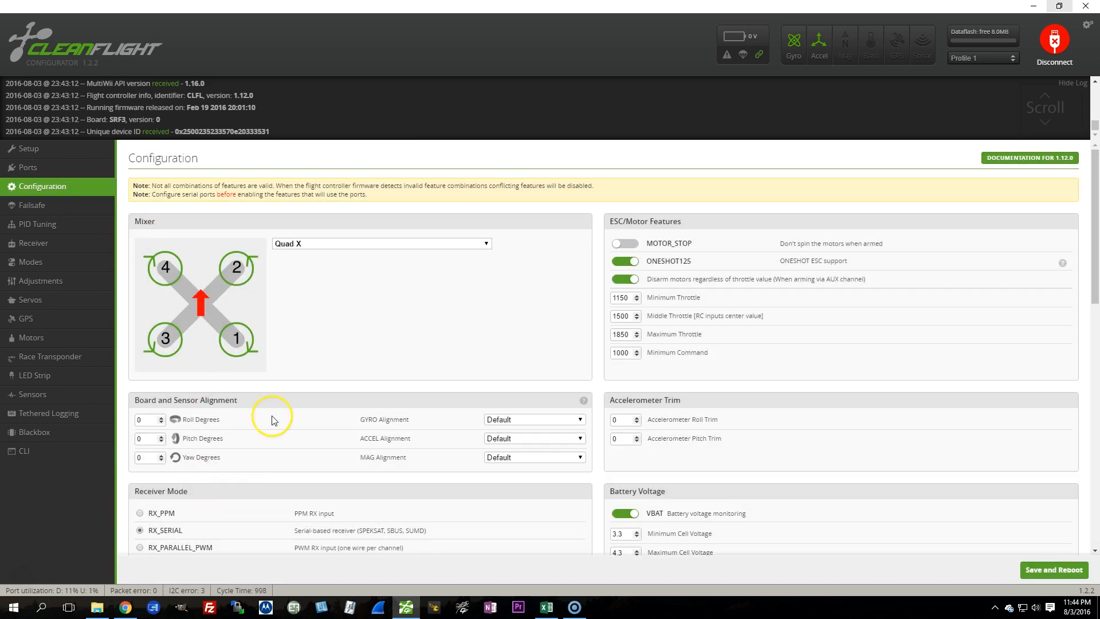
{"action": "scroll", "scroll_direction": "down", "scroll_amount": 3}
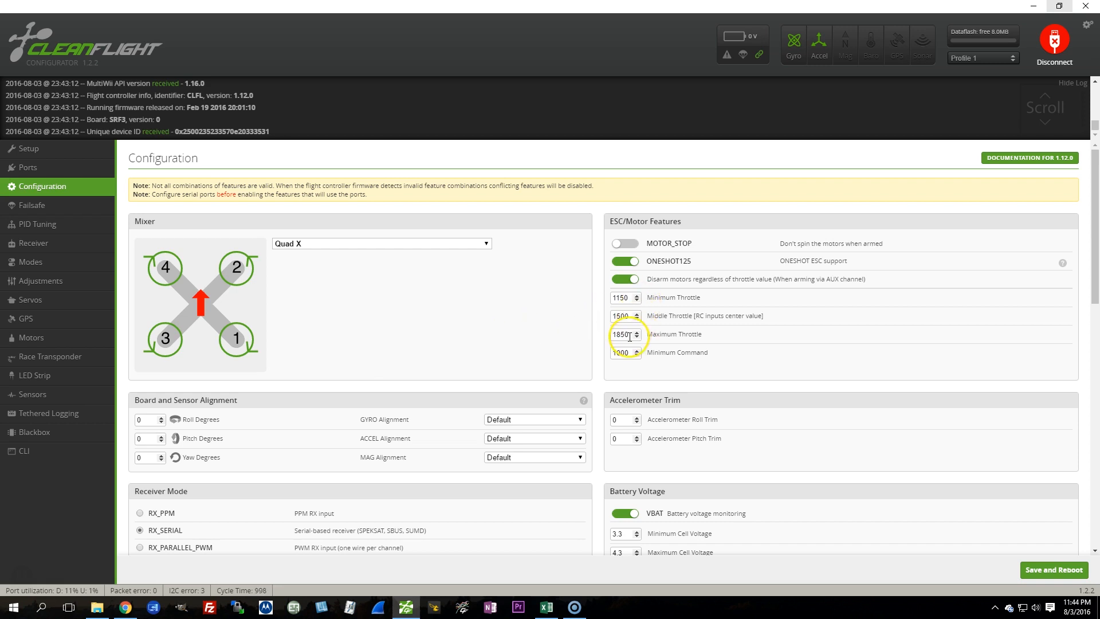
{"action": "left_click", "coordinate": [624, 297]}
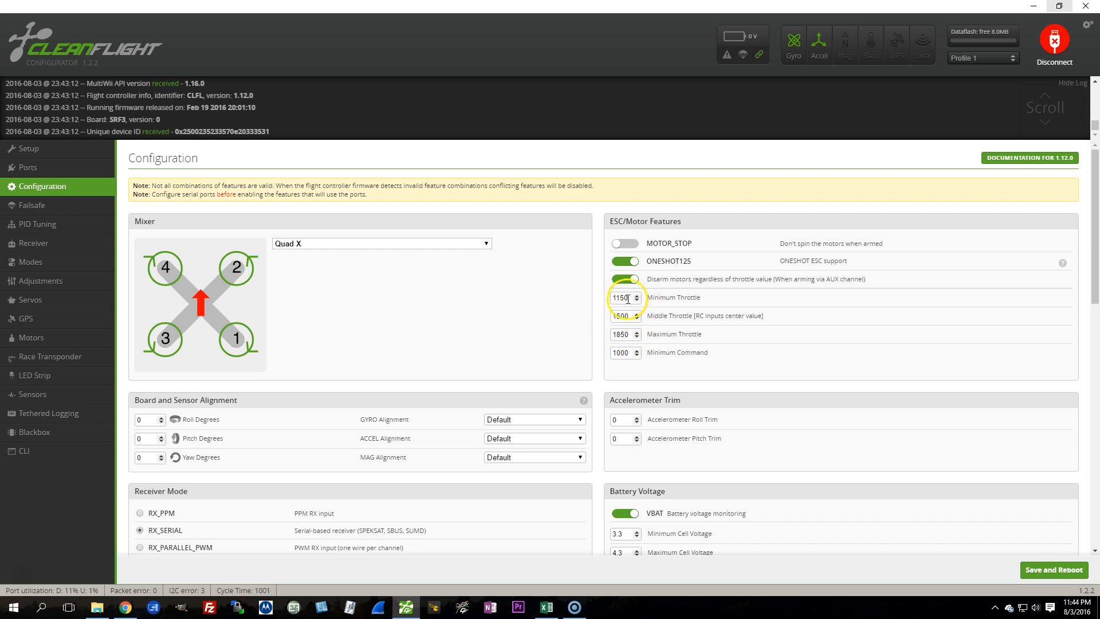
{"action": "left_click", "coordinate": [635, 293]}
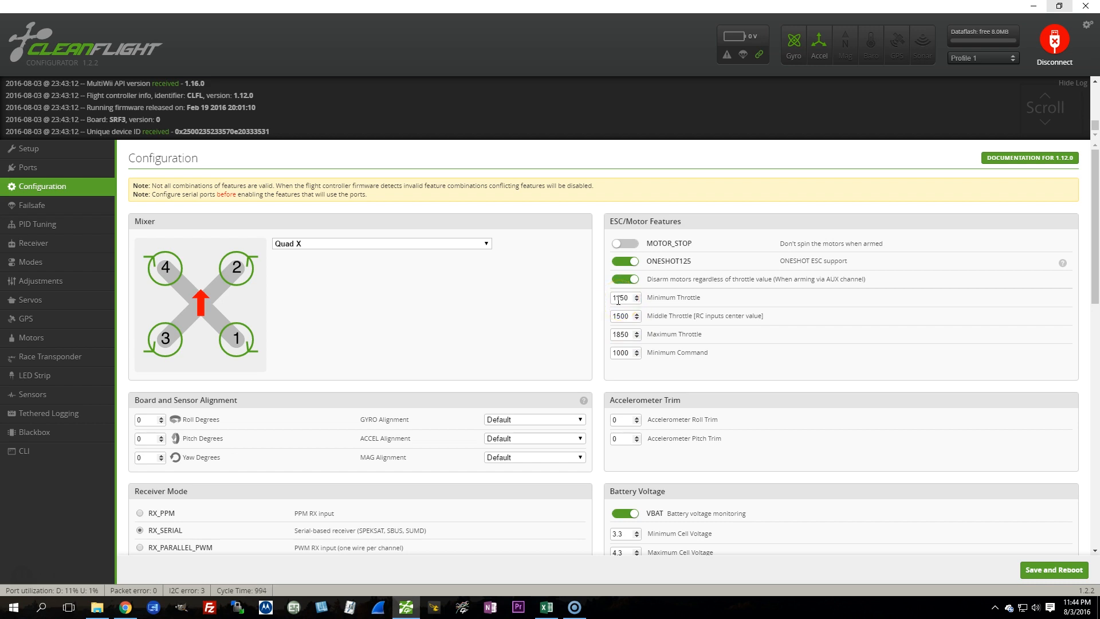
{"action": "left_click", "coordinate": [619, 298]}
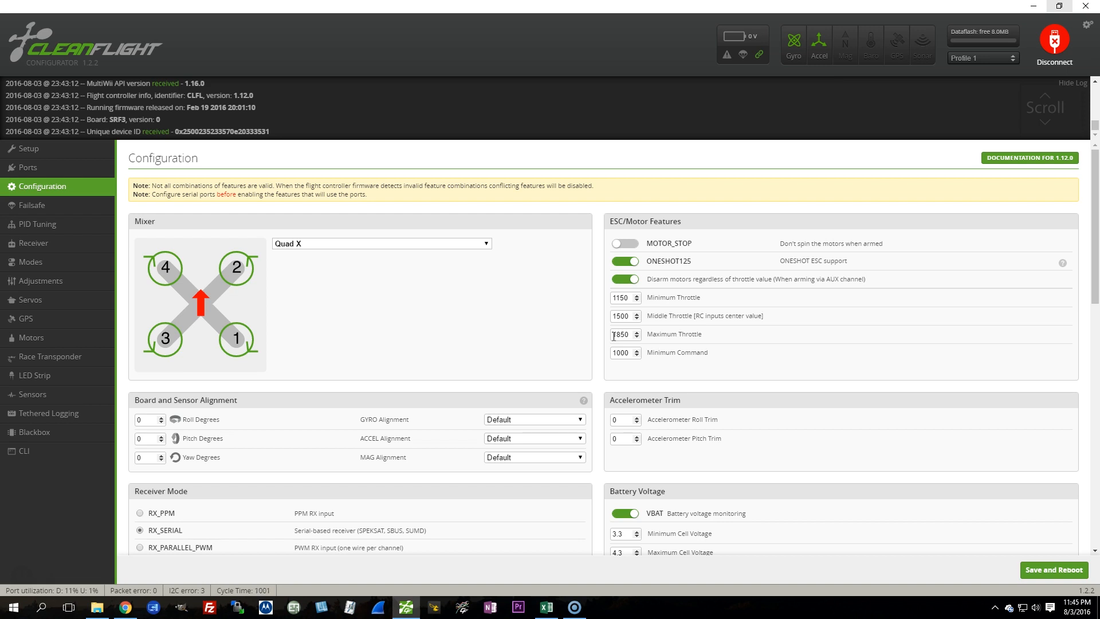
{"action": "scroll", "scroll_direction": "down", "scroll_amount": 3}
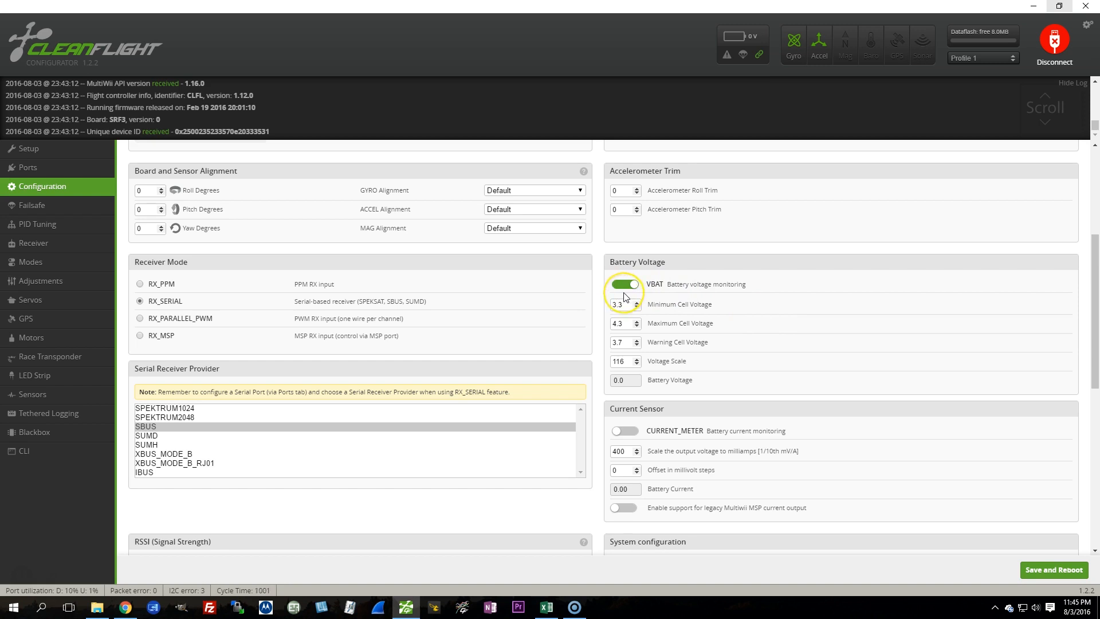
{"action": "scroll", "scroll_direction": "down", "scroll_amount": 3}
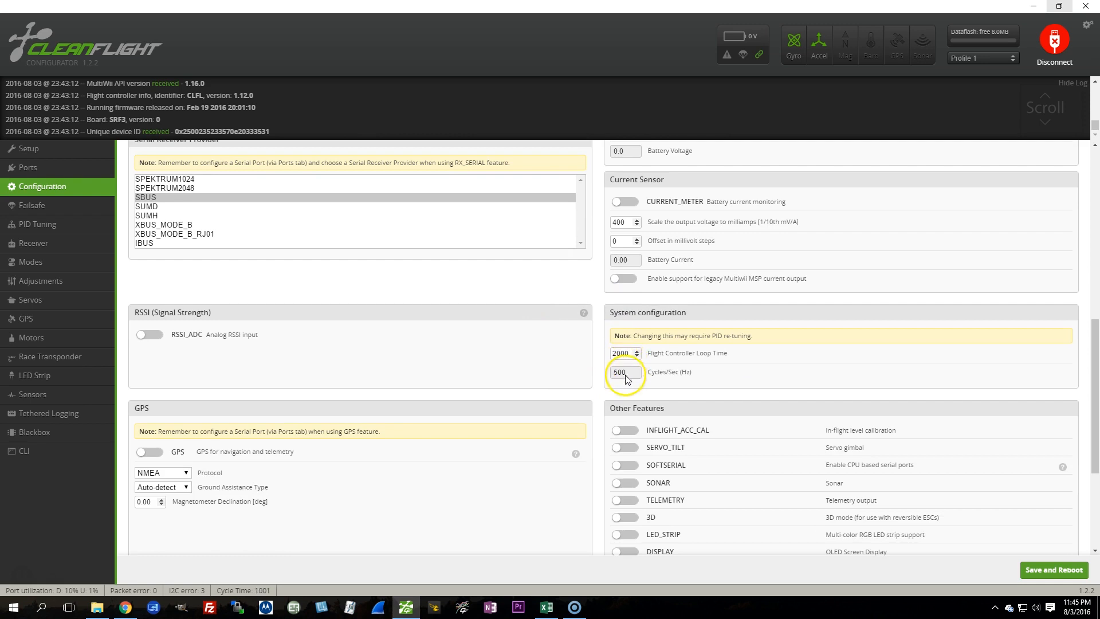
{"action": "mouse_move", "coordinate": [623, 380]}
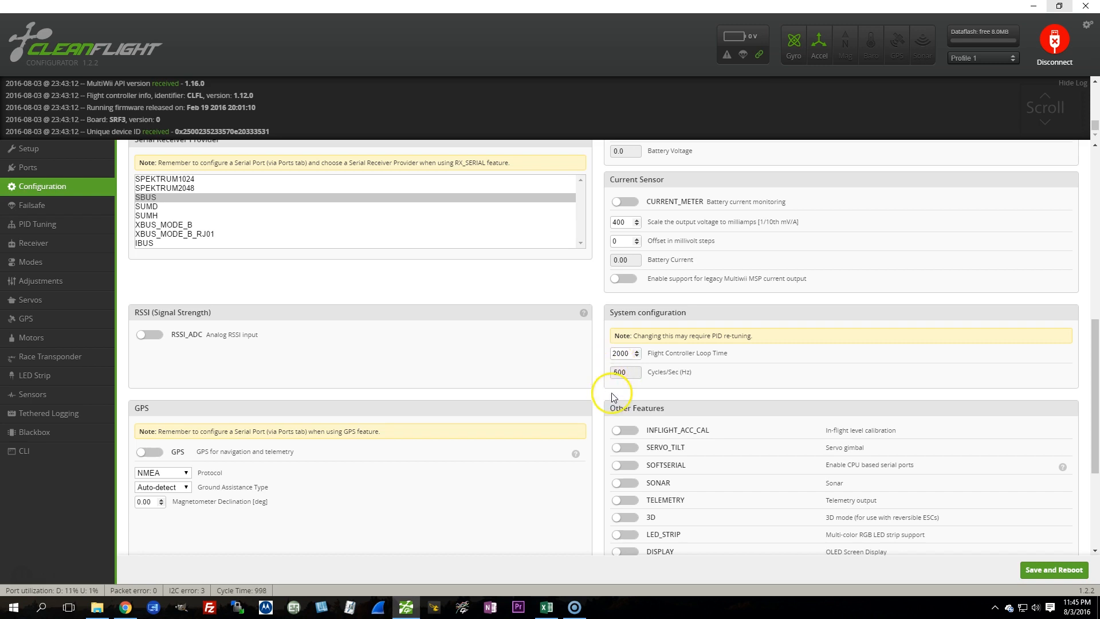
{"action": "mouse_move", "coordinate": [236, 598]}
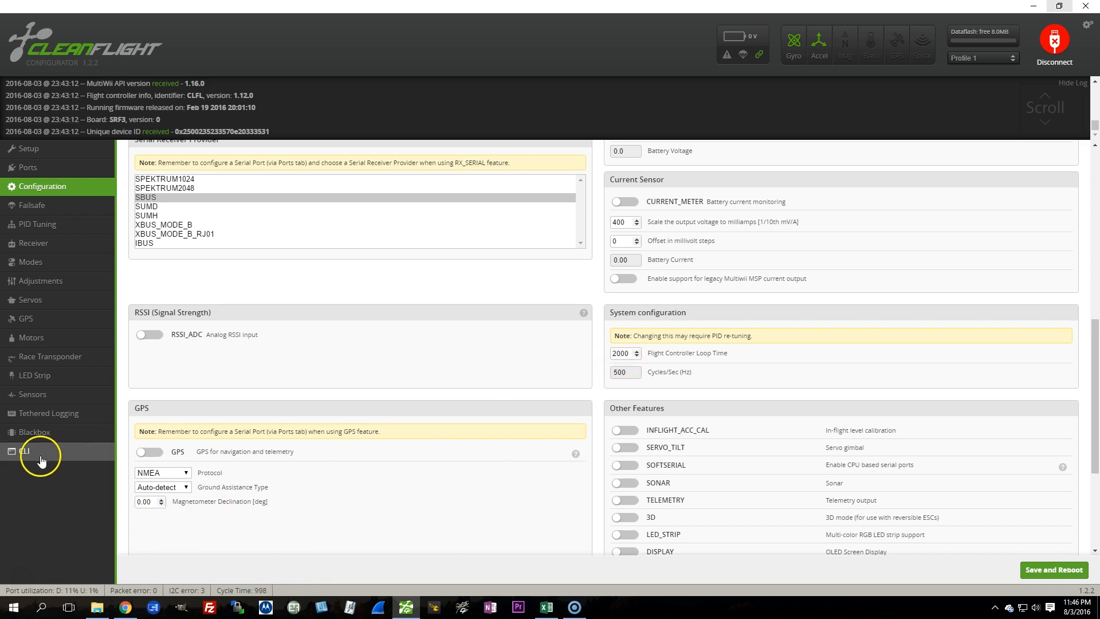
{"action": "left_click", "coordinate": [24, 452]}
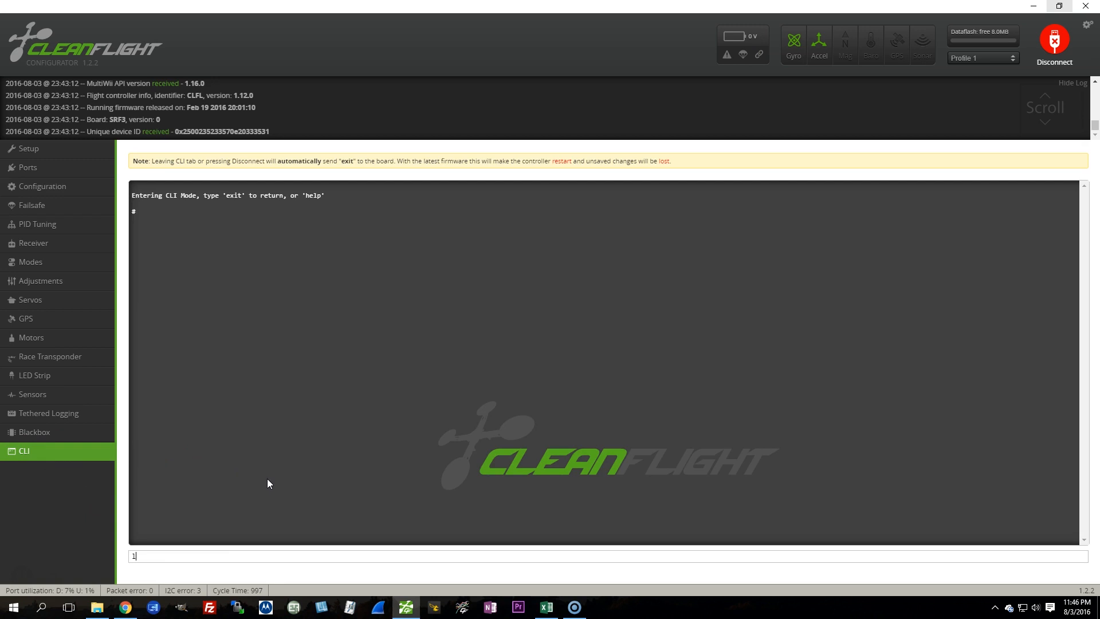
{"action": "left_click", "coordinate": [42, 185]}
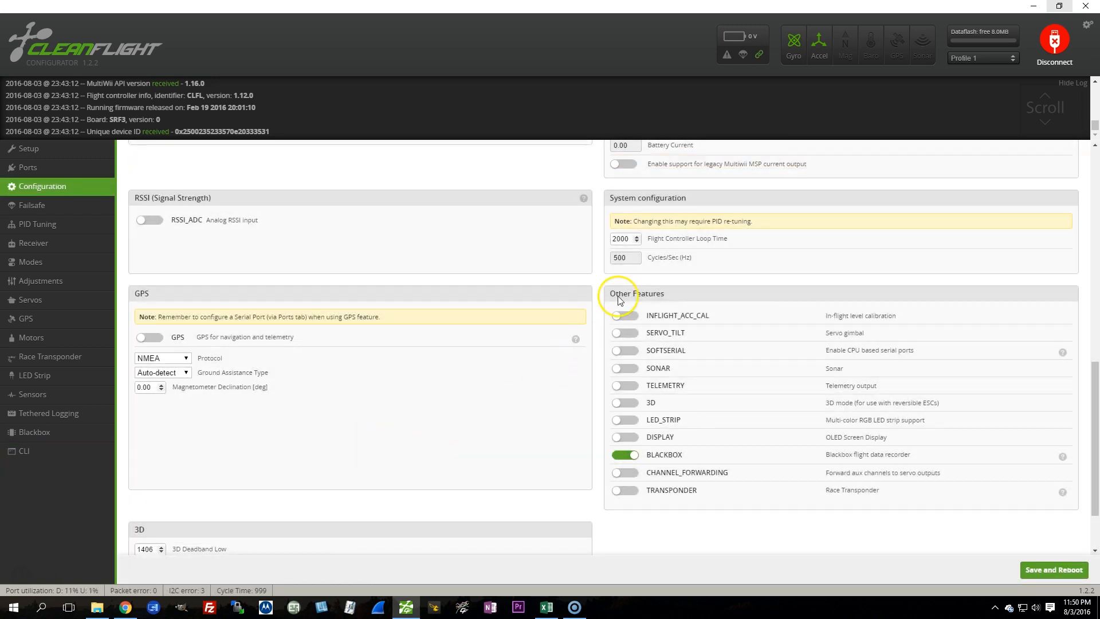
{"action": "mouse_move", "coordinate": [636, 397]}
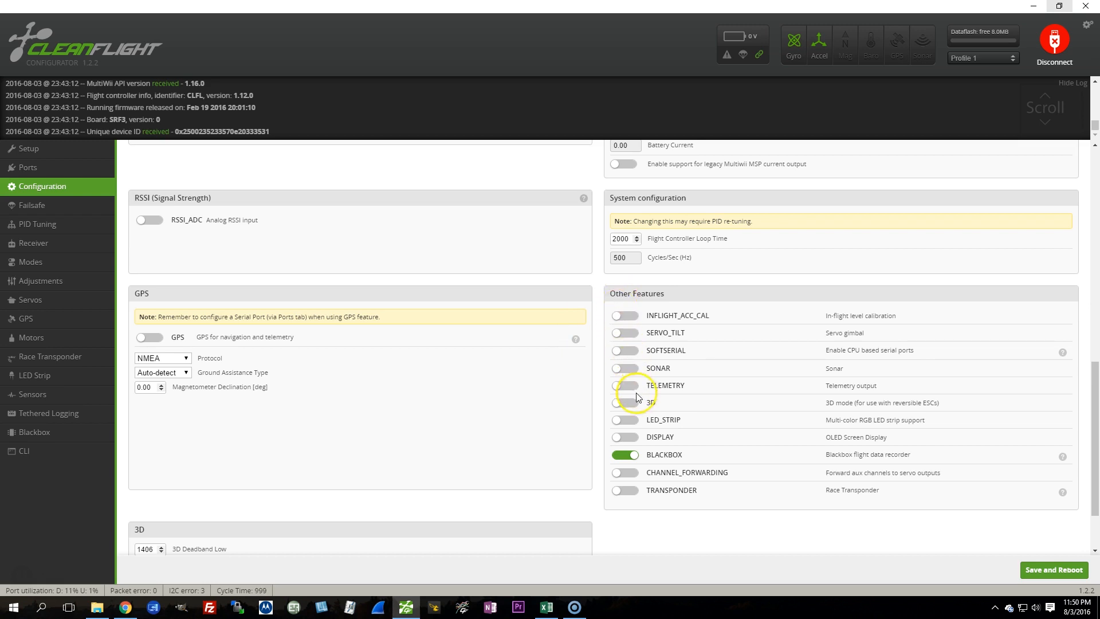
{"action": "mouse_move", "coordinate": [655, 394]}
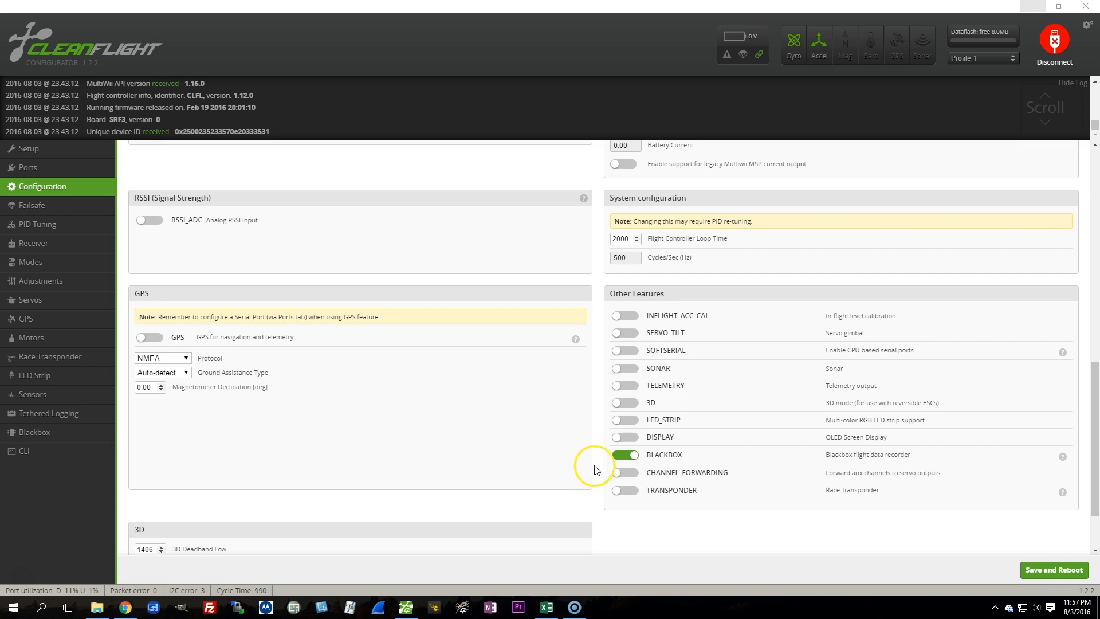
{"action": "mouse_move", "coordinate": [627, 467]}
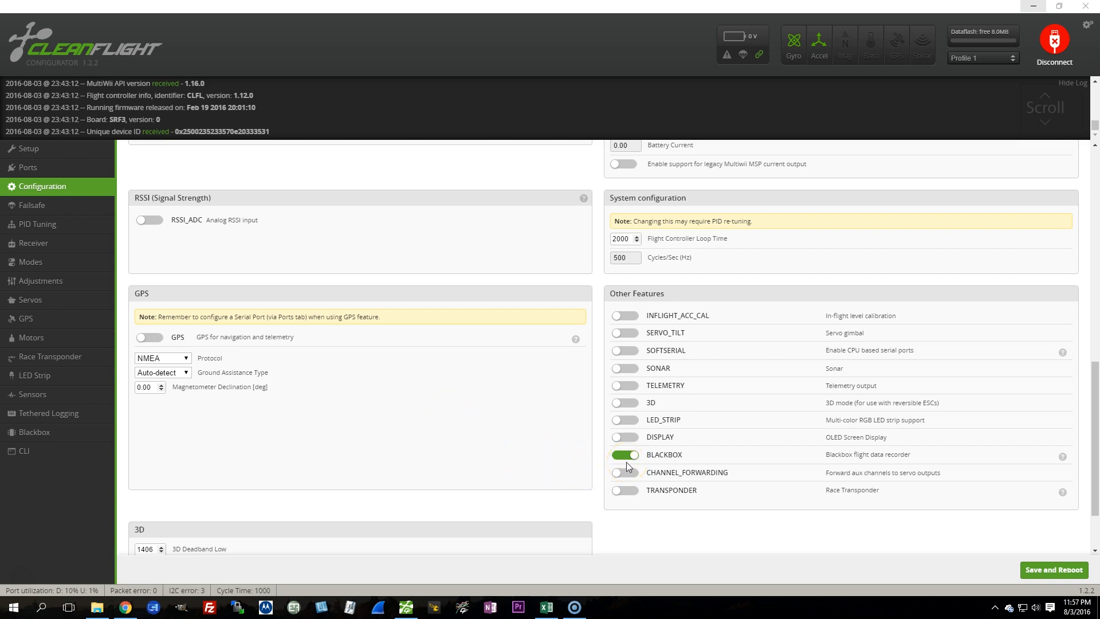
{"action": "mouse_move", "coordinate": [48, 412]}
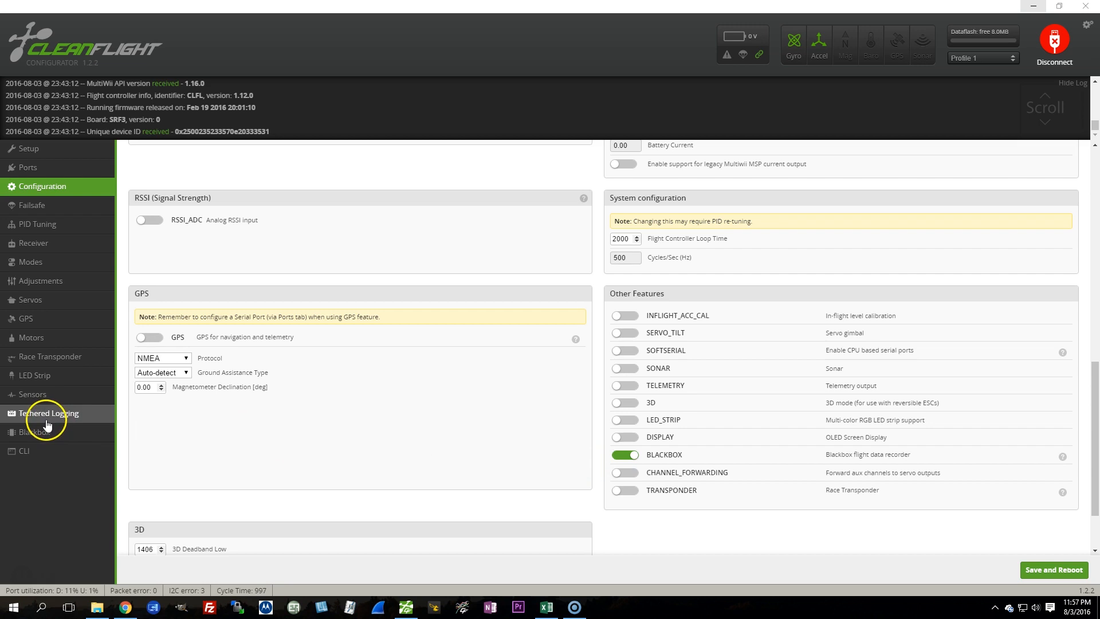
Step: Review the dataflash blackbox logging device and rate, then bring up the Modes assignments
{"action": "left_click", "coordinate": [35, 432]}
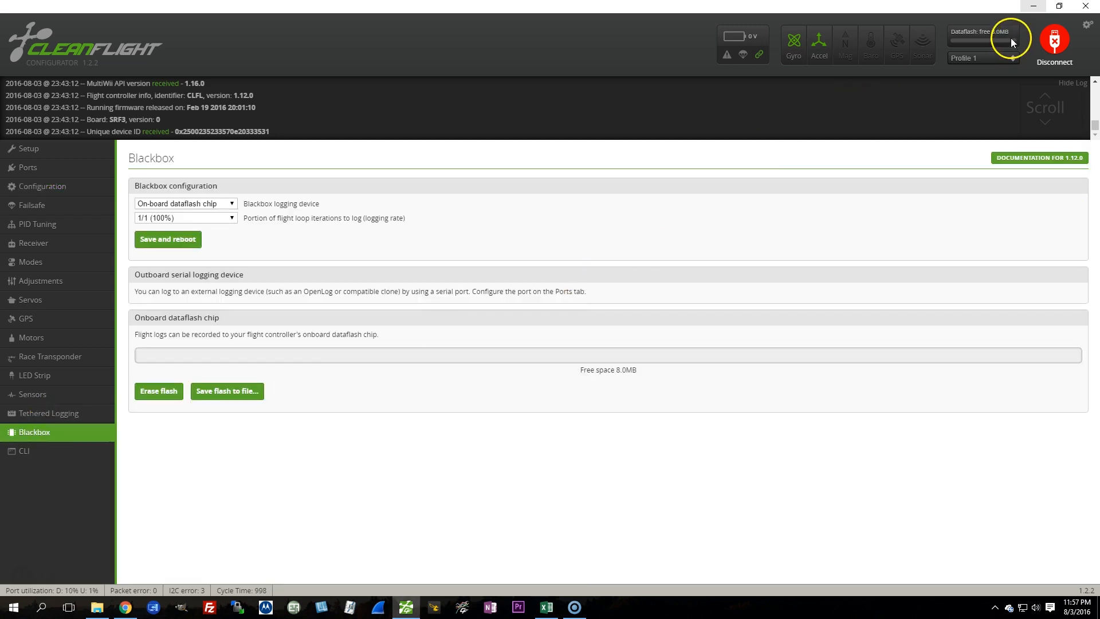
{"action": "mouse_move", "coordinate": [1011, 43]}
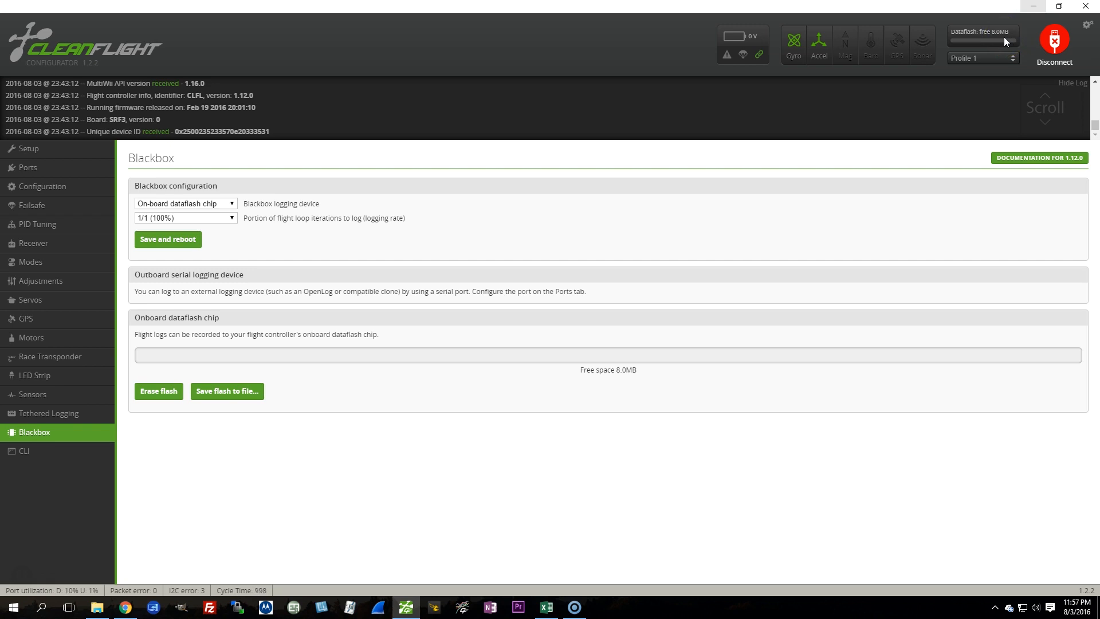
{"action": "mouse_move", "coordinate": [945, 79]}
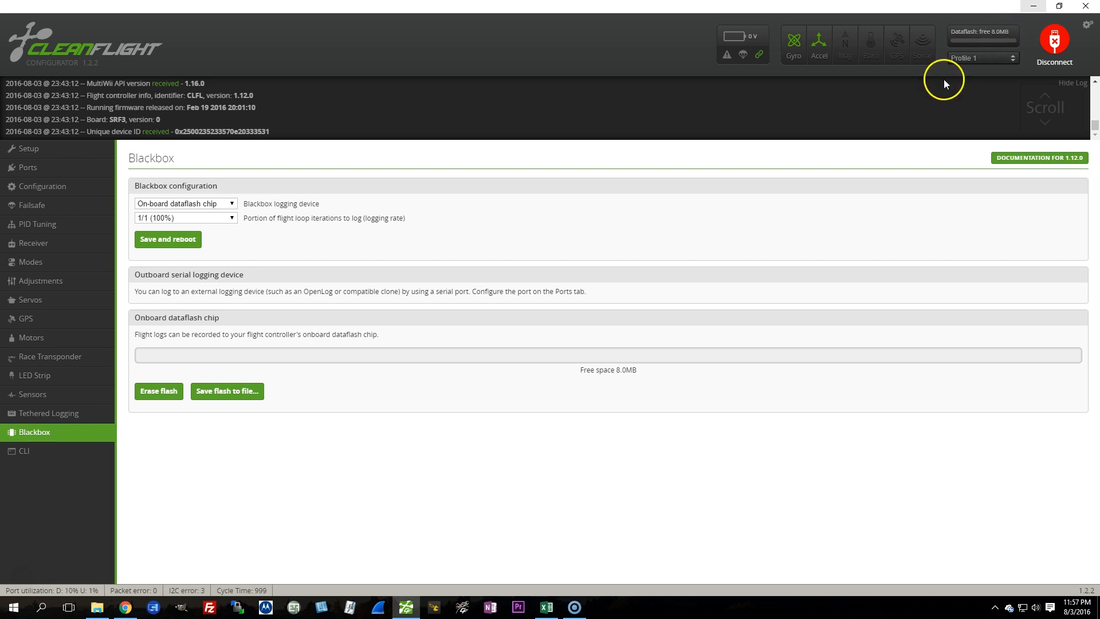
{"action": "left_click", "coordinate": [29, 261]}
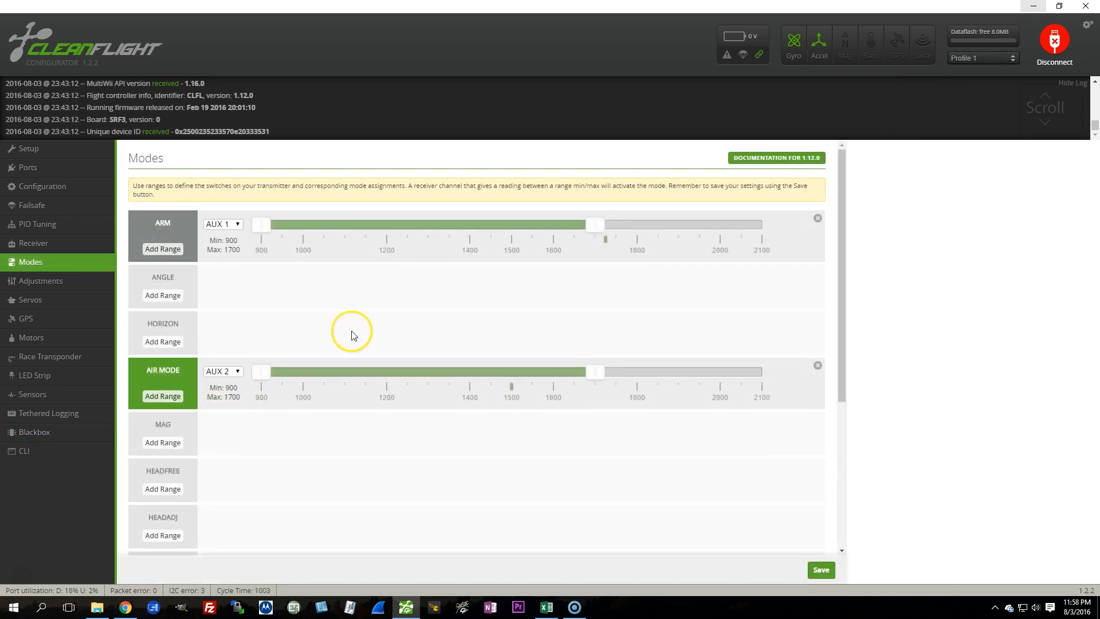
{"action": "mouse_move", "coordinate": [400, 264]}
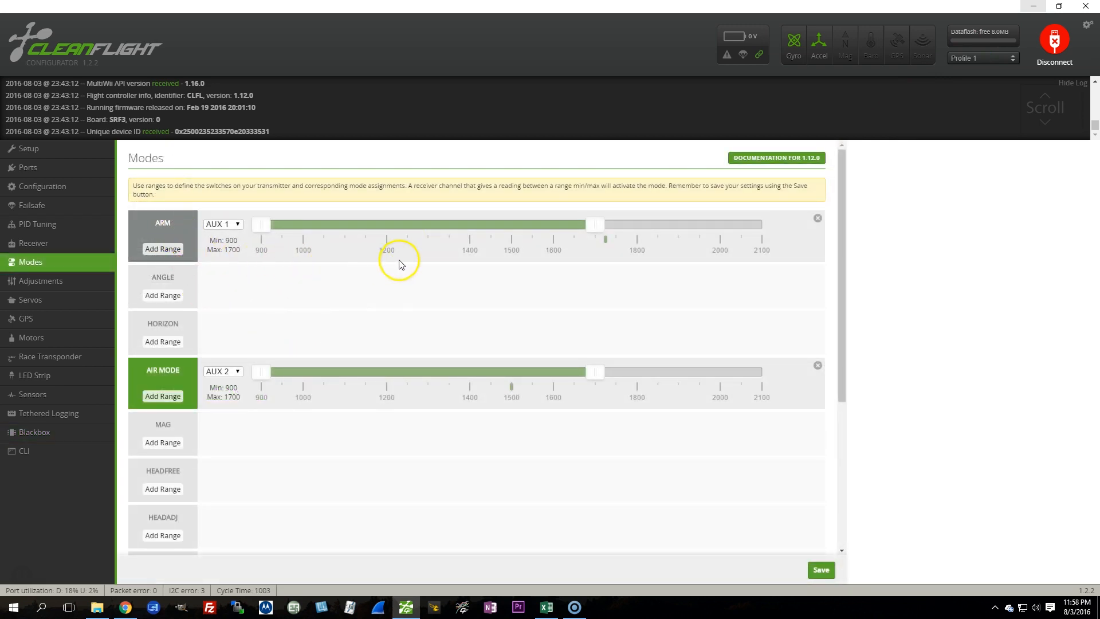
{"action": "mouse_move", "coordinate": [305, 280]}
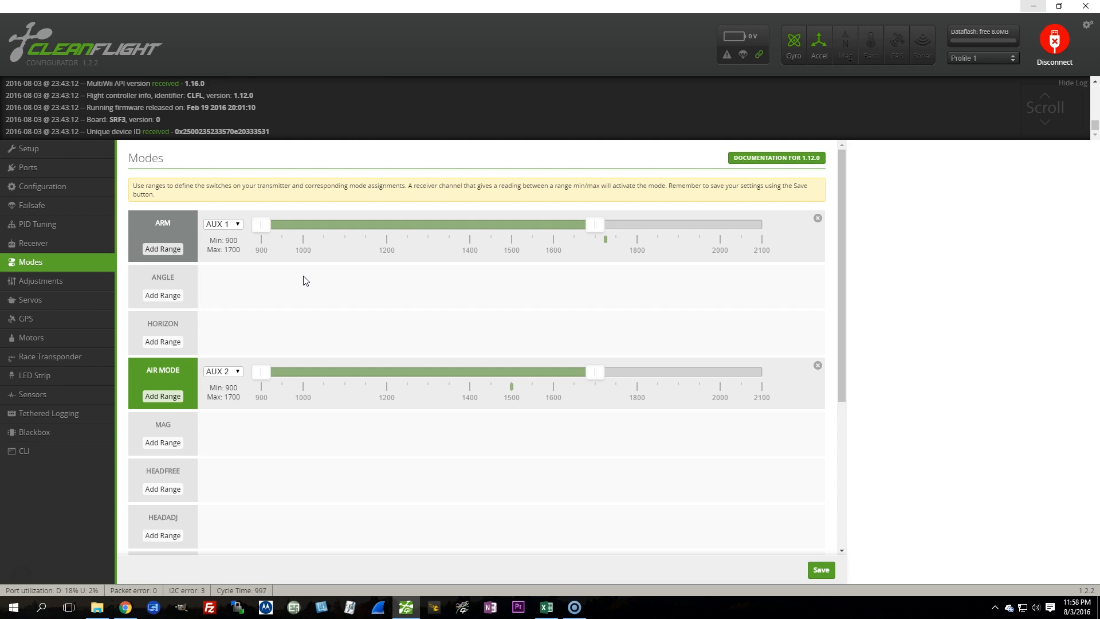
{"action": "mouse_move", "coordinate": [173, 238]}
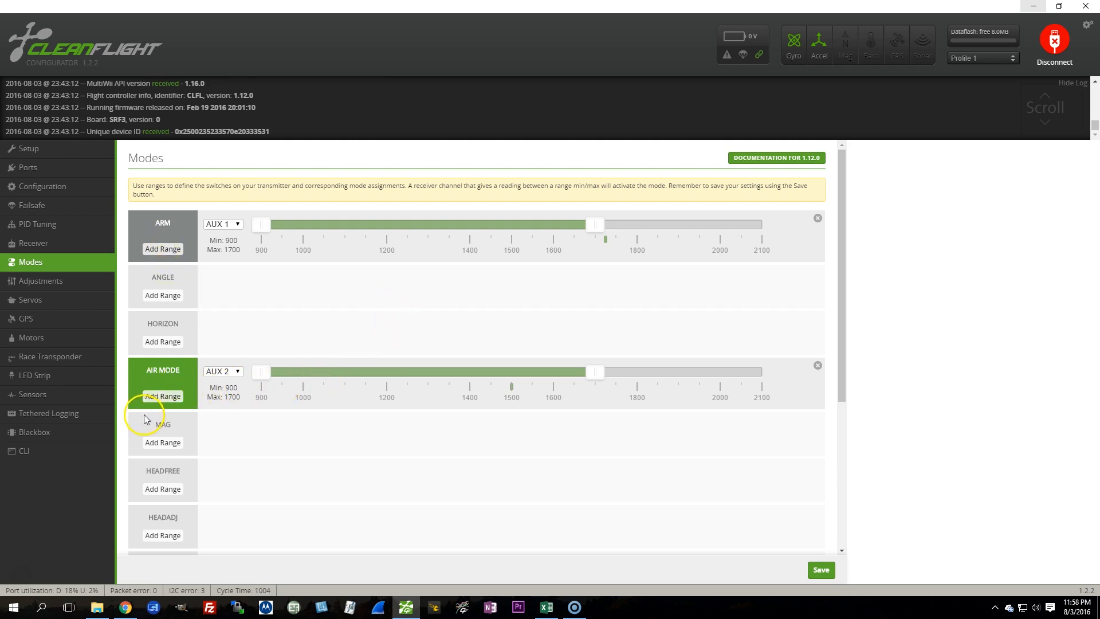
{"action": "mouse_move", "coordinate": [457, 389]}
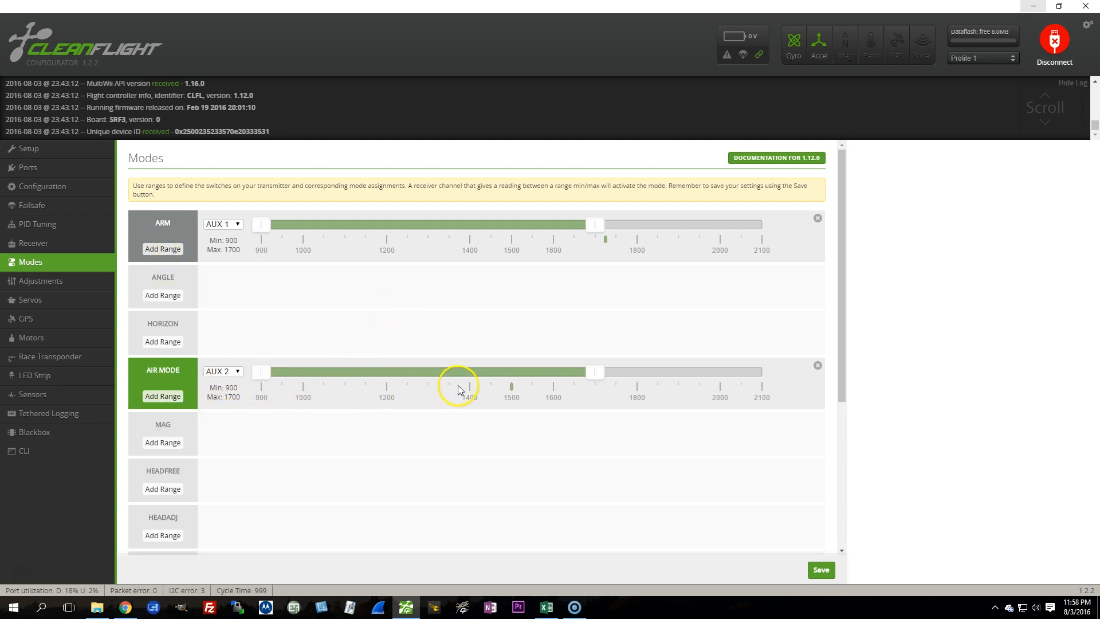
{"action": "mouse_move", "coordinate": [285, 263]}
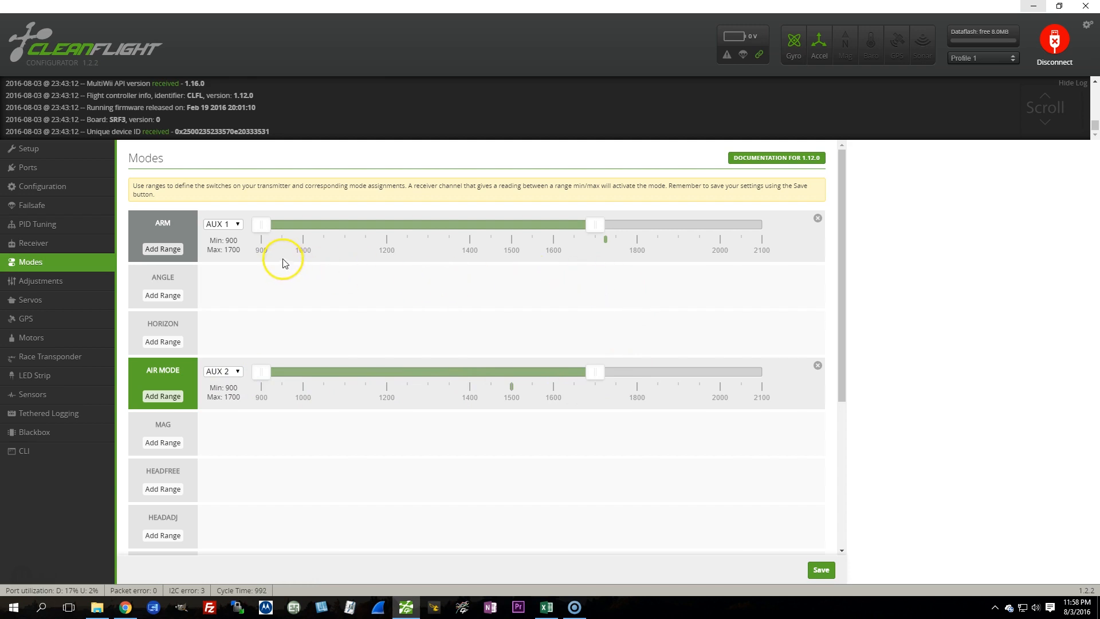
{"action": "mouse_move", "coordinate": [572, 350]}
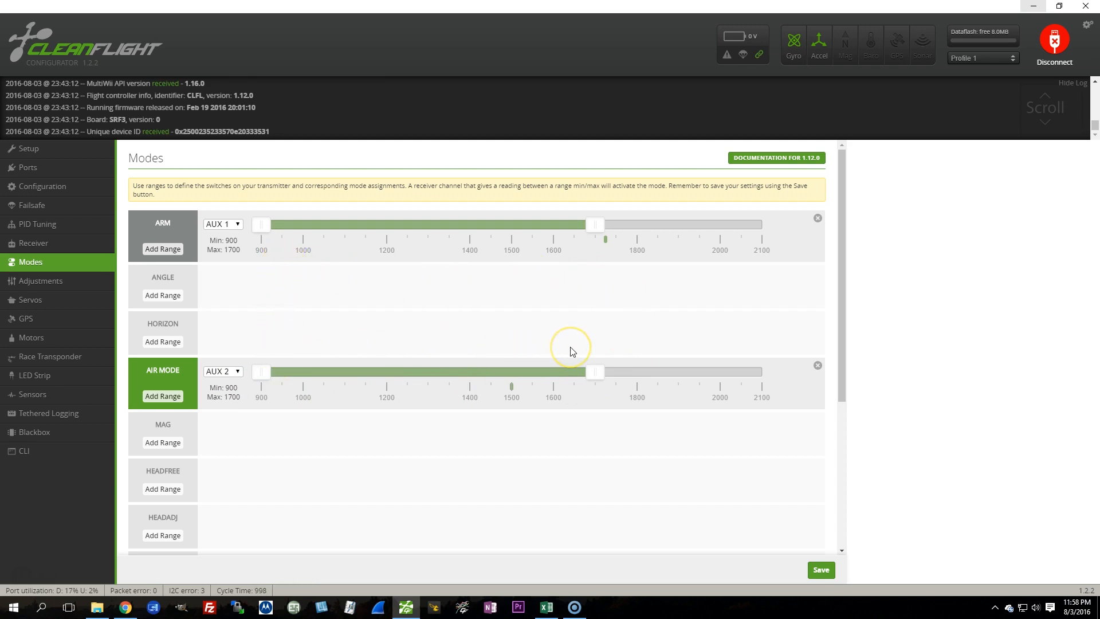
{"action": "mouse_move", "coordinate": [571, 351]}
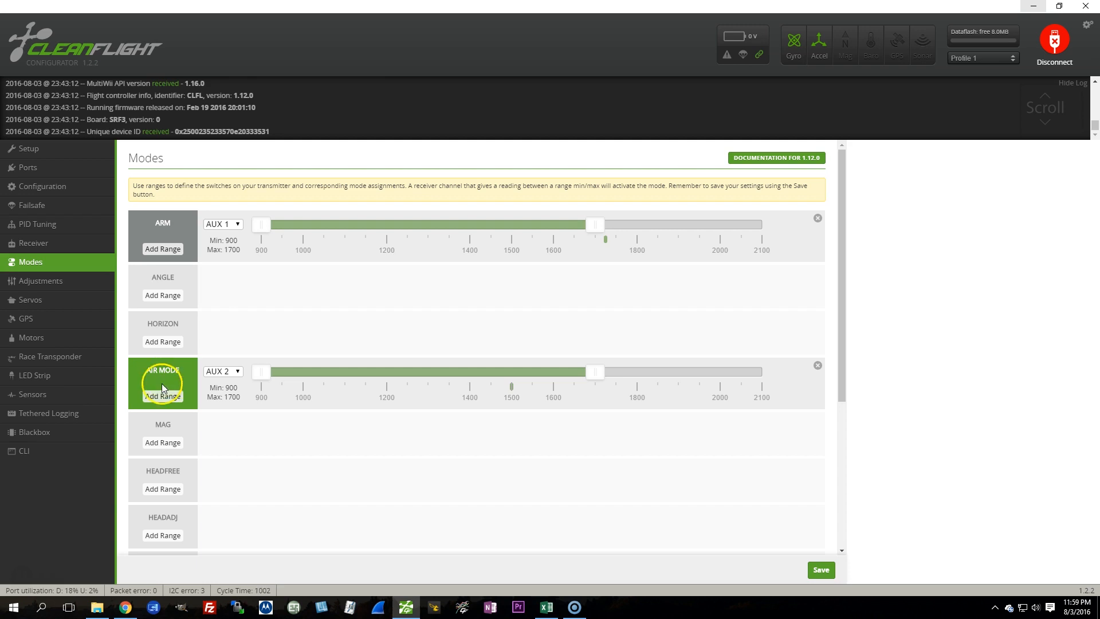
{"action": "left_click", "coordinate": [37, 223]}
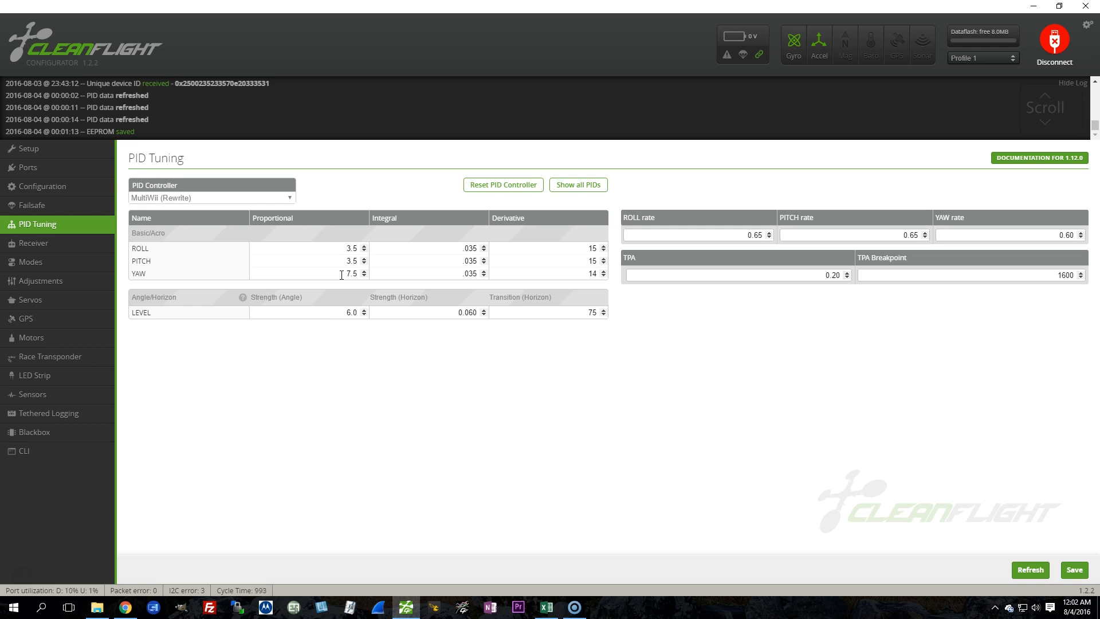
{"action": "mouse_move", "coordinate": [645, 229]}
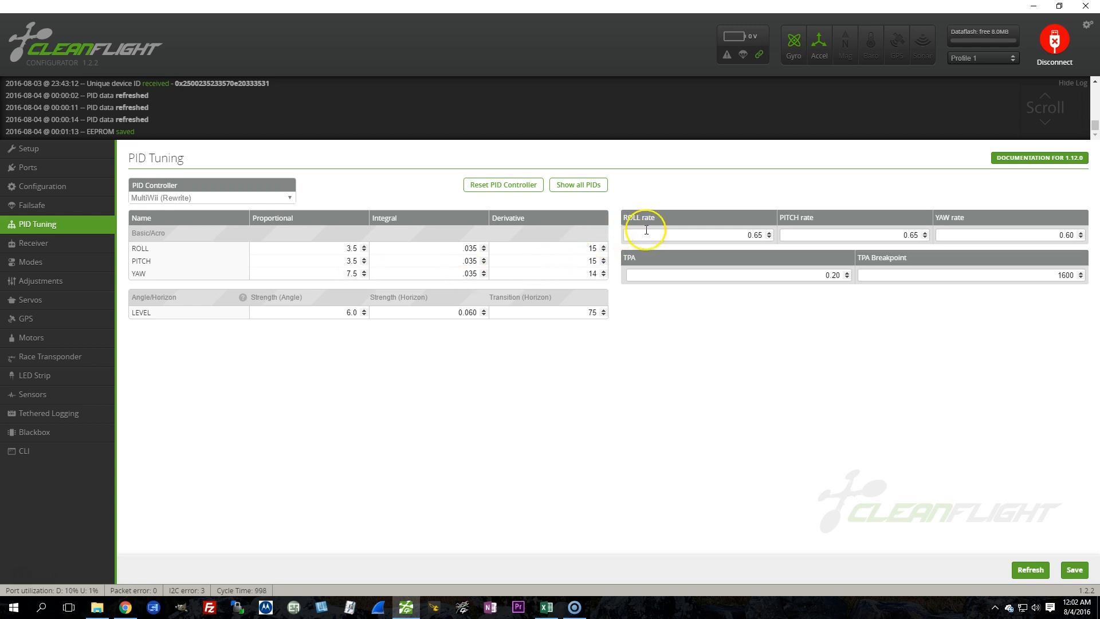
{"action": "mouse_move", "coordinate": [771, 247]}
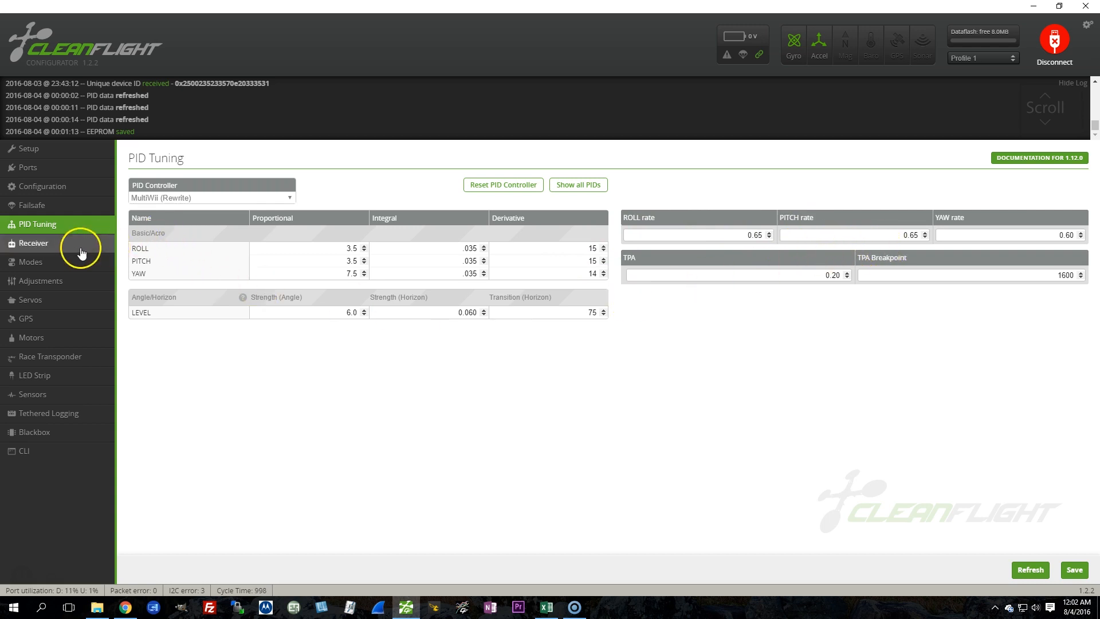
Step: Show the receiver channels with AETR1234 map, RC rate 0.90 and expo 0.65
{"action": "left_click", "coordinate": [33, 243]}
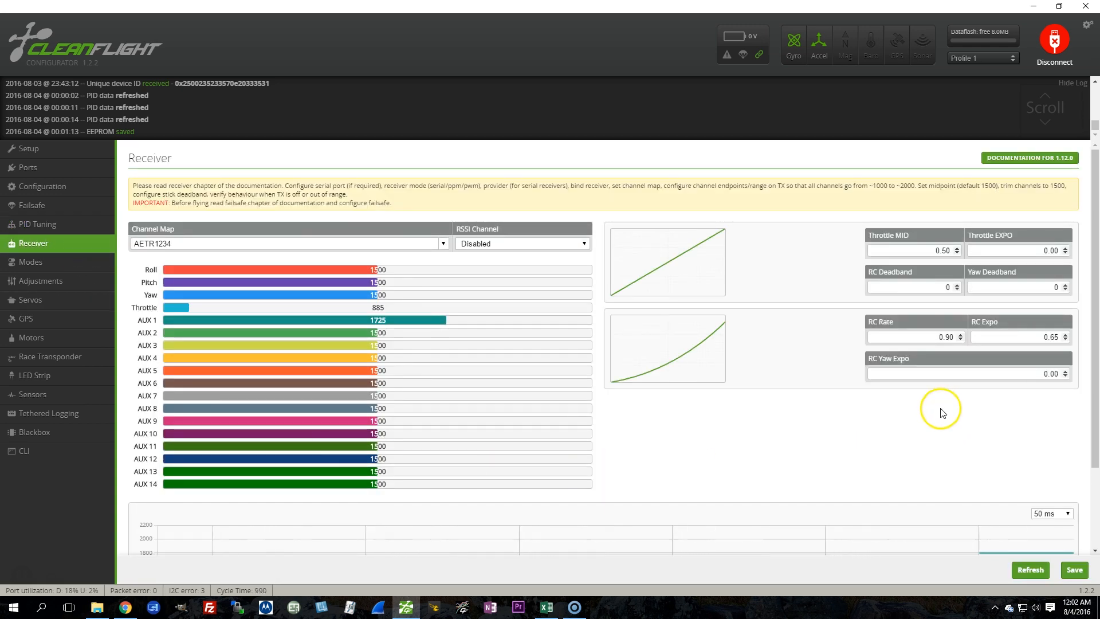